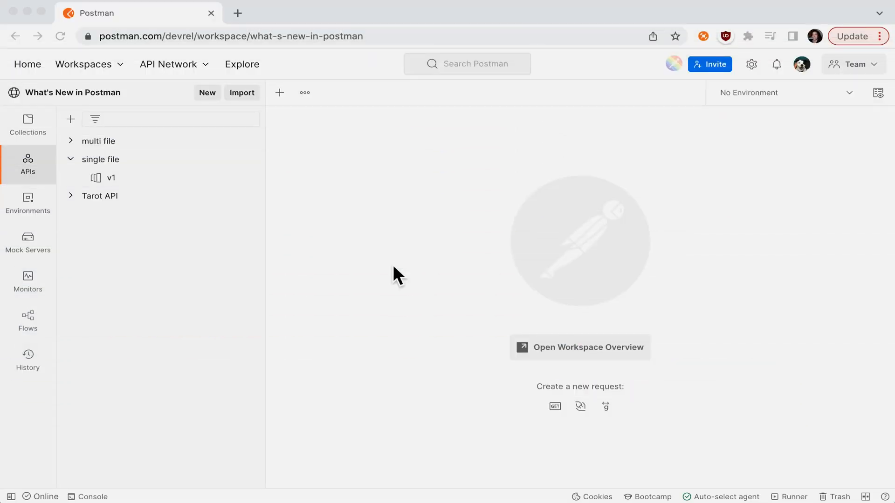
pyautogui.moveTo(231, 113)
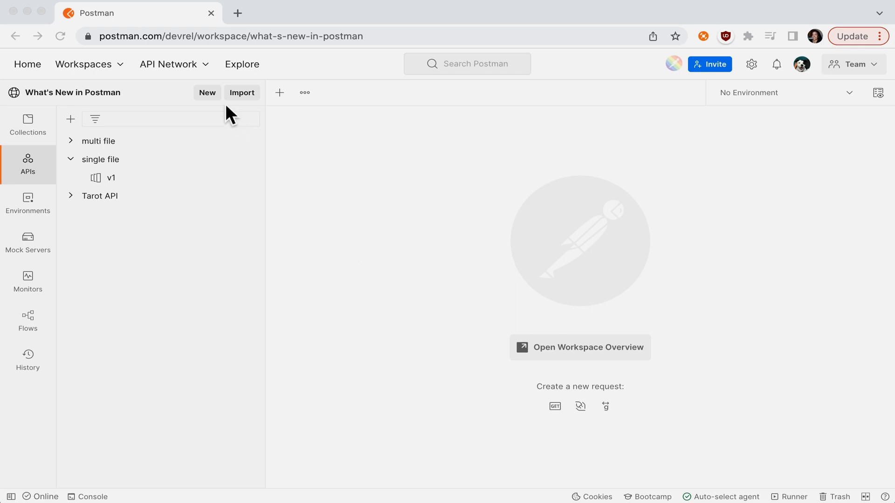
# Bring up the Create New choices for the What's New in Postman workspace.
pyautogui.click(207, 92)
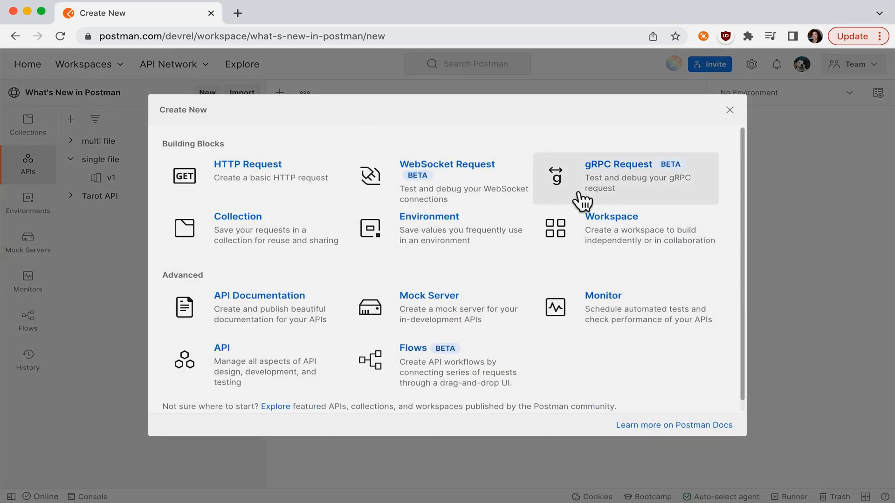
# Create a gRPC request using single file v1's HelloService/SayHello method.
pyautogui.click(617, 164)
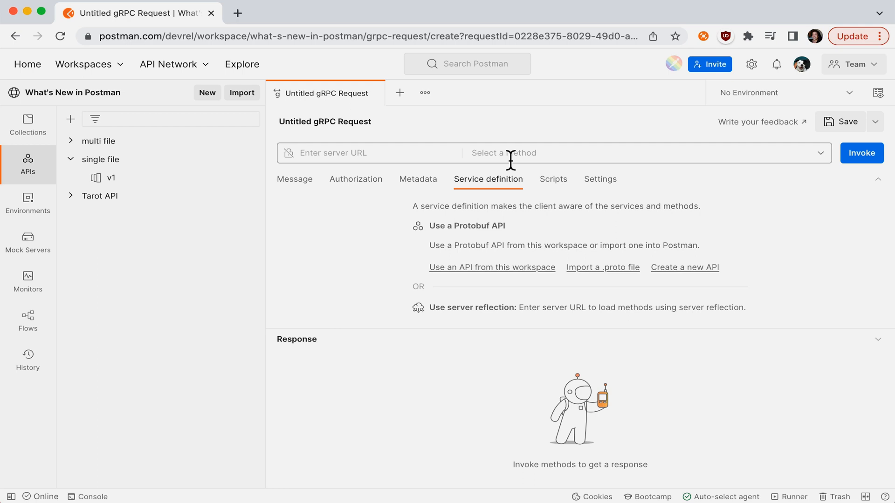
pyautogui.click(628, 152)
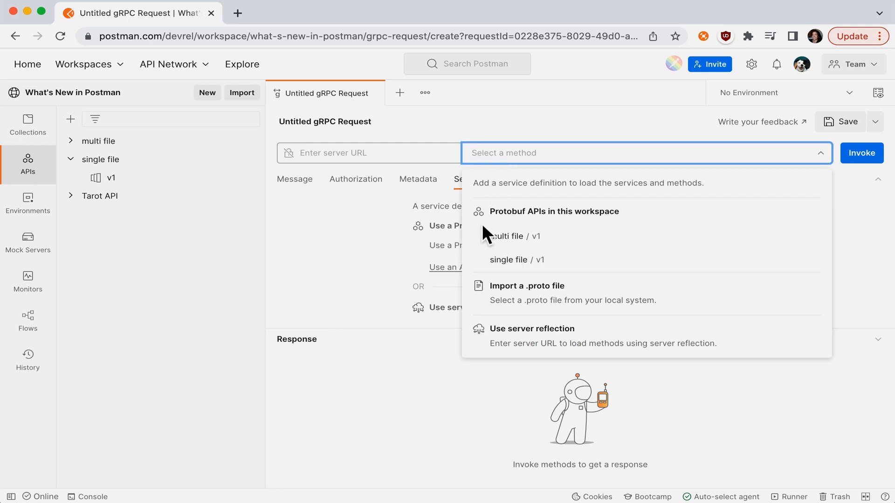
pyautogui.click(515, 260)
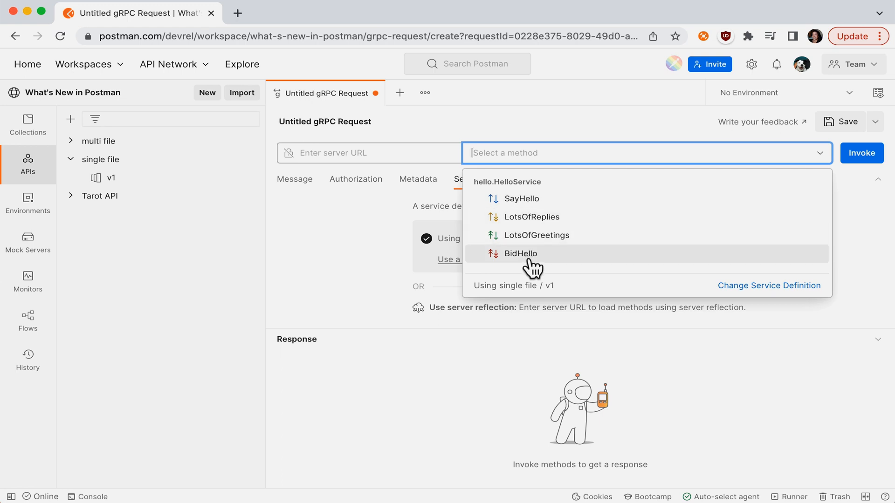
pyautogui.click(520, 197)
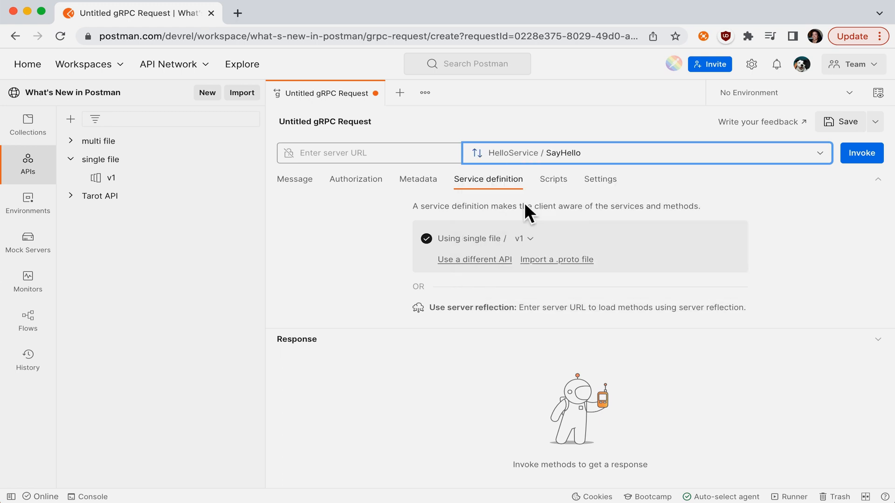
# Point the request at the single file mock server URL.
pyautogui.click(369, 152)
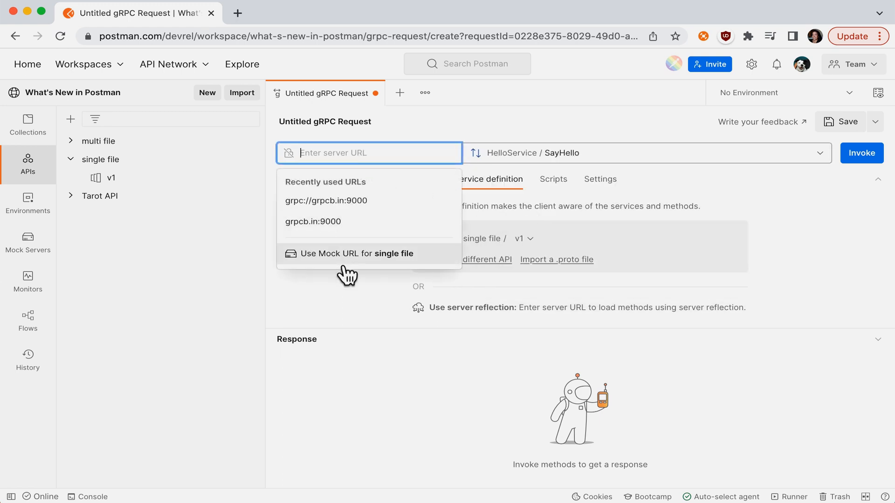
pyautogui.click(355, 254)
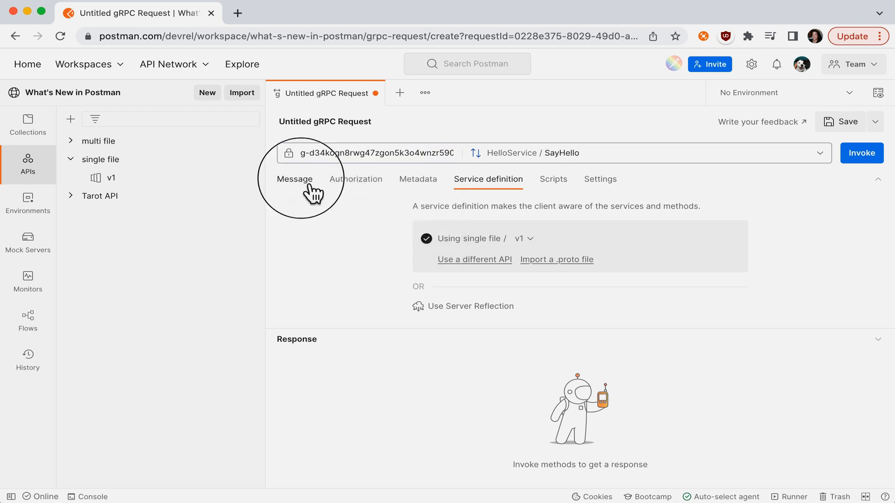
# Fill SayHello with a generated example greeting and invoke it for an OK reply.
pyautogui.click(295, 179)
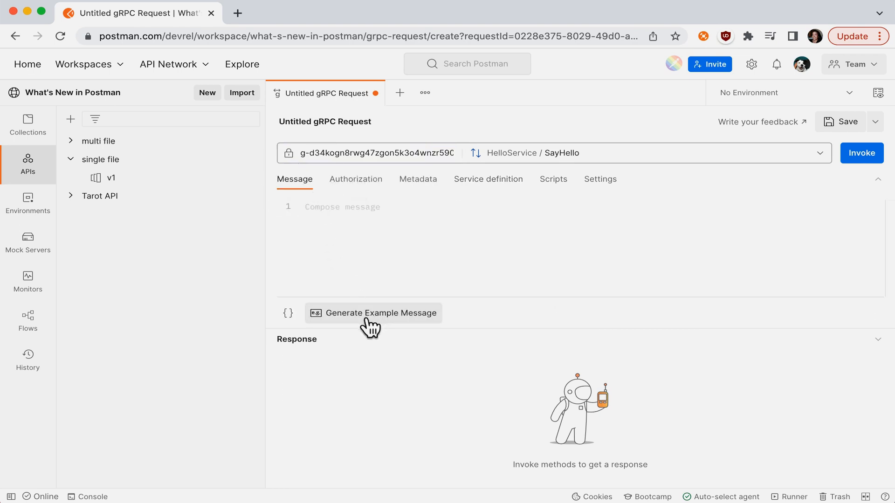
pyautogui.click(379, 313)
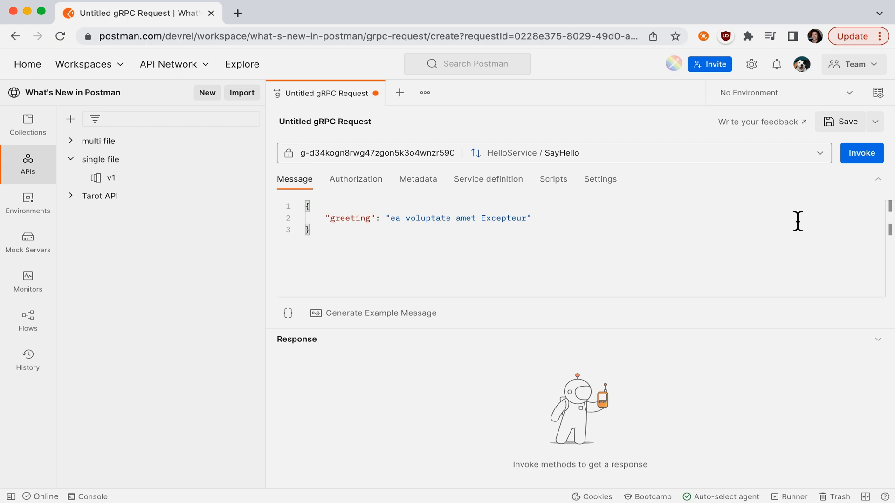
pyautogui.click(860, 153)
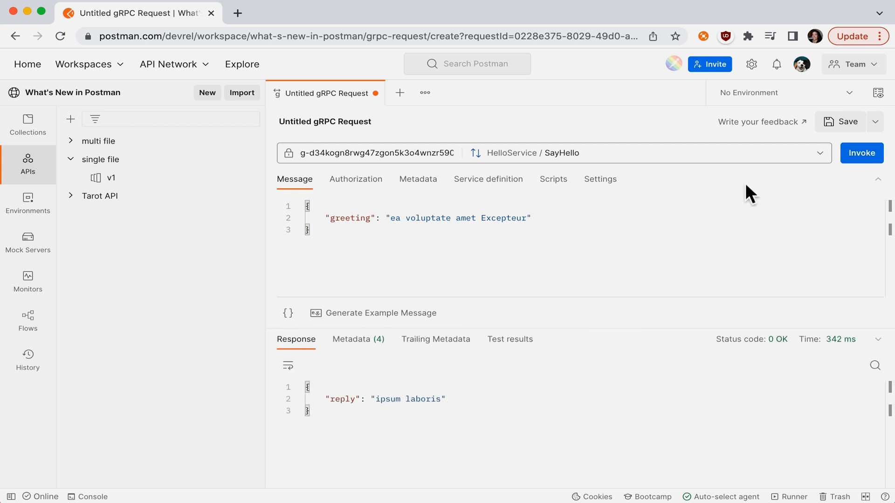
pyautogui.moveTo(425, 433)
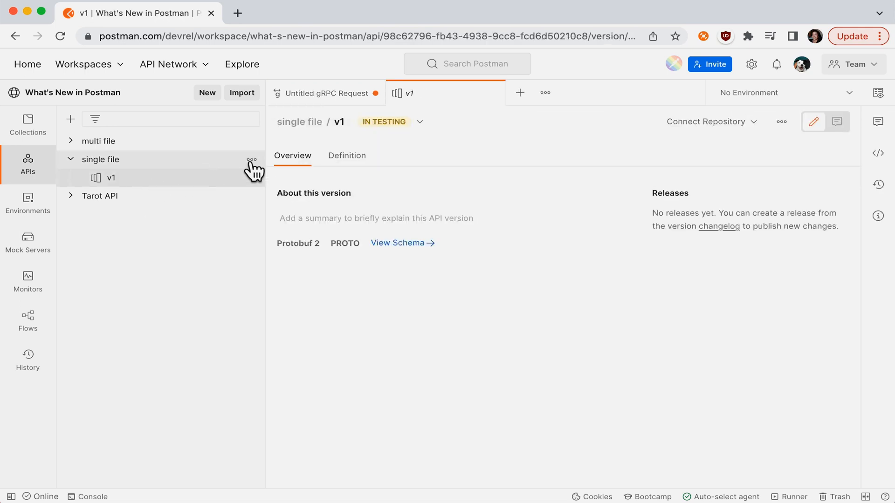
# Add 'rpc DoesCoolStuff(CoolStuff) returns (CoolStuff);' to the v1 definition, save, and return to the request.
pyautogui.click(346, 156)
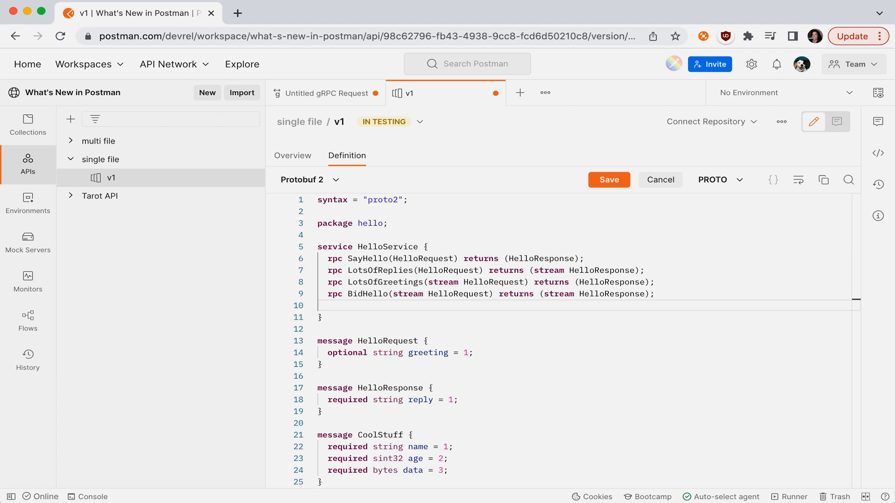
pyautogui.write('rpc DoesCoolStuff(CoolStuff) returns (CoolStuff);')
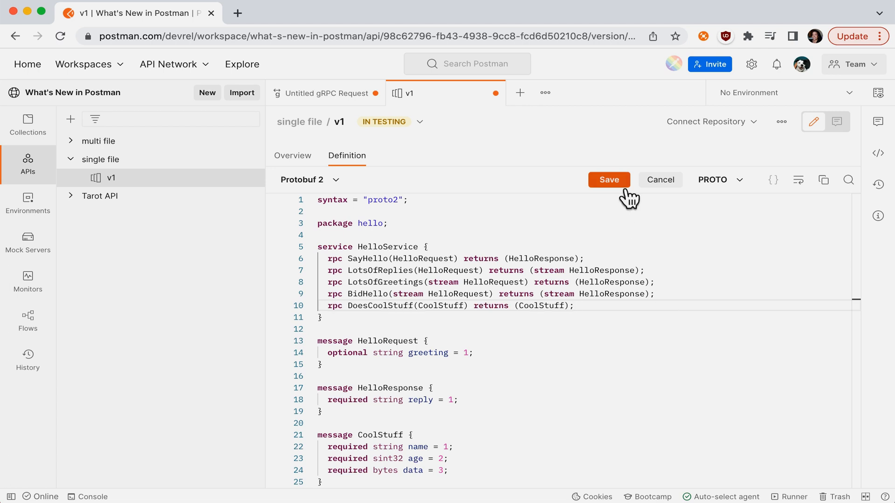
pyautogui.click(608, 179)
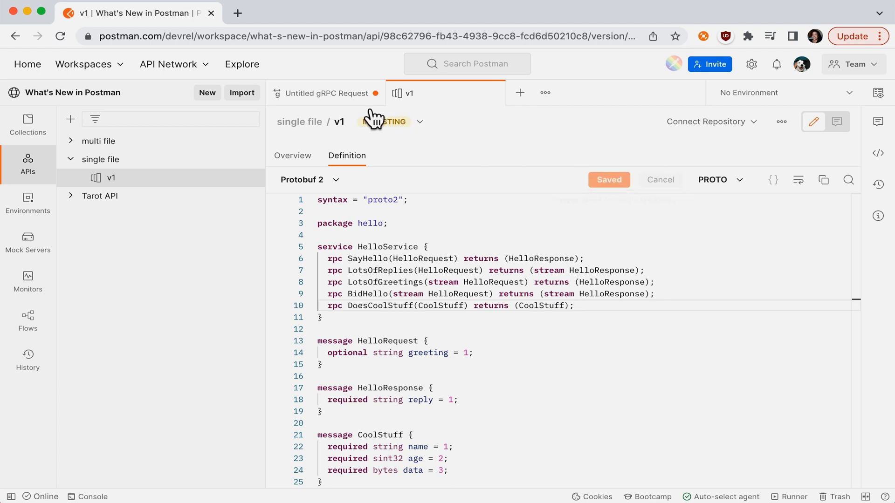
pyautogui.click(325, 94)
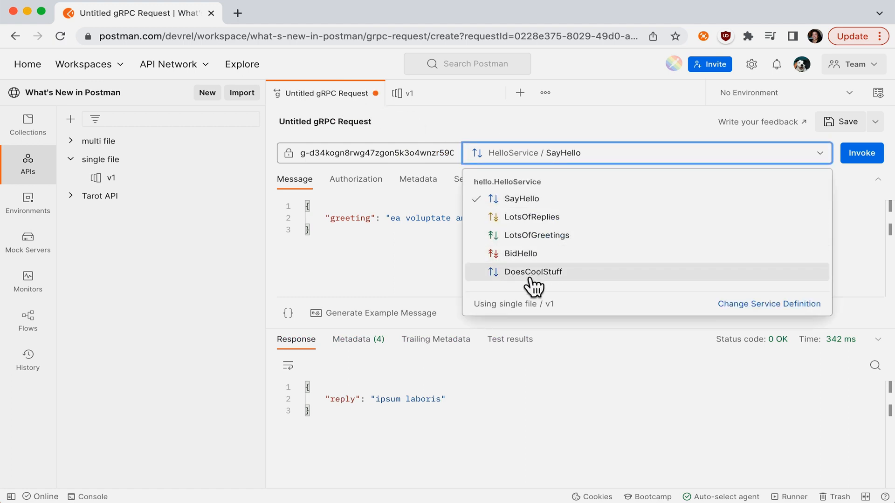
# Invoke DoesCoolStuff and view the four metadata entries returned with the response.
pyautogui.click(533, 271)
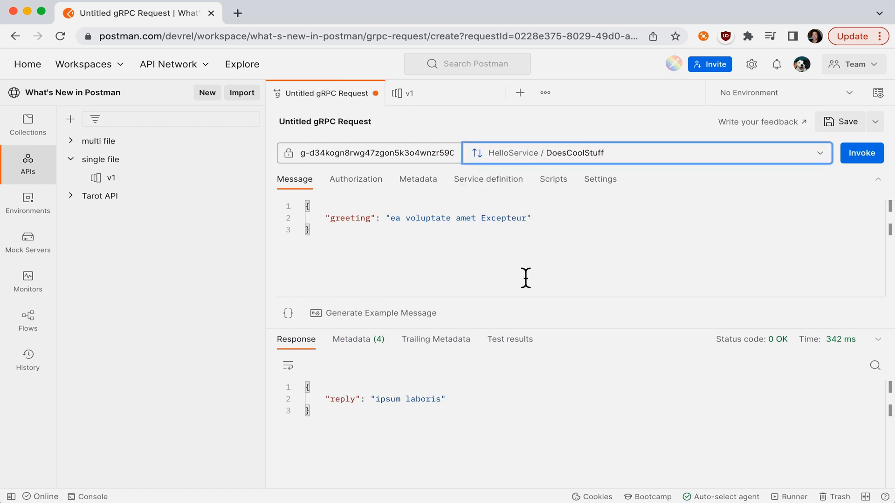
pyautogui.click(860, 153)
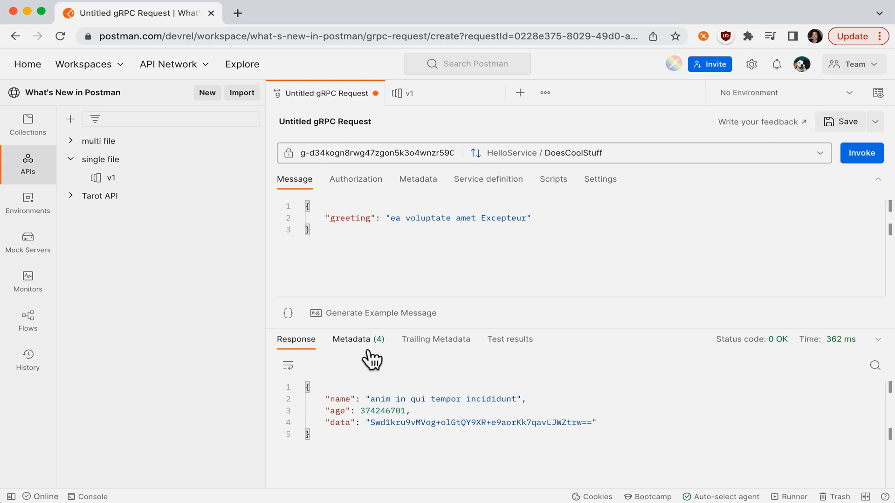
pyautogui.click(357, 339)
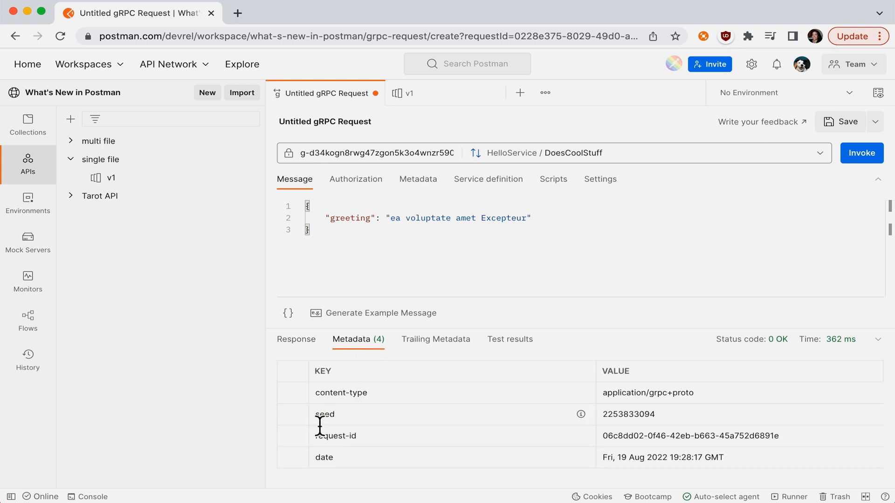
pyautogui.doubleClick(627, 413)
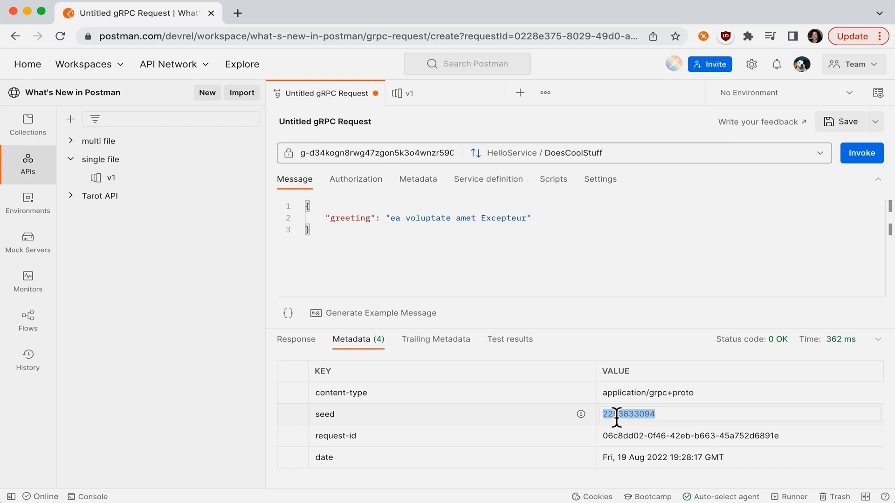
pyautogui.click(417, 179)
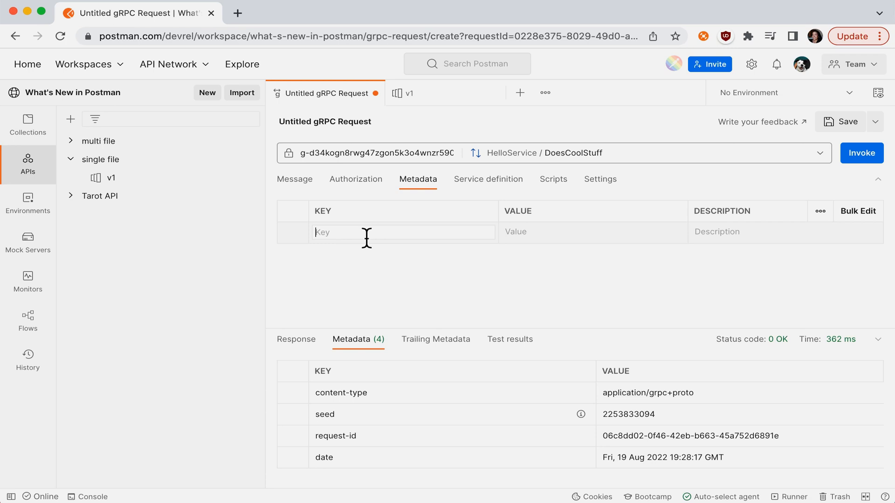
pyautogui.write('seed')
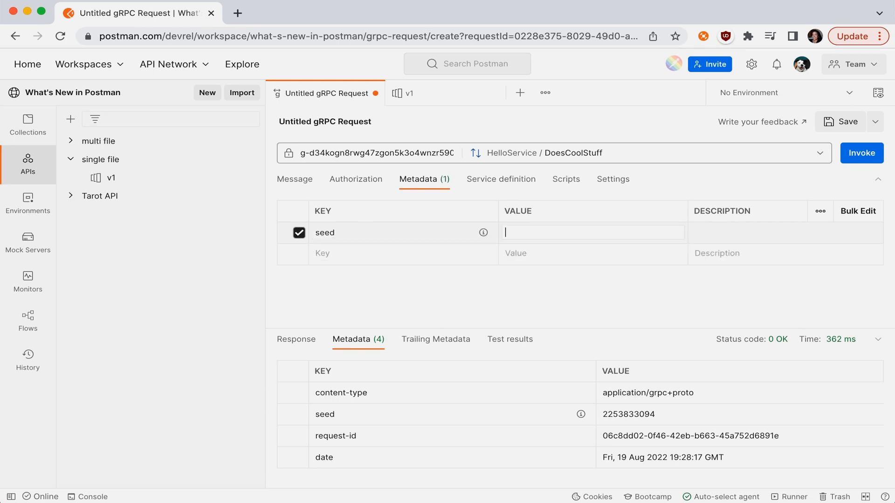
pyautogui.click(295, 339)
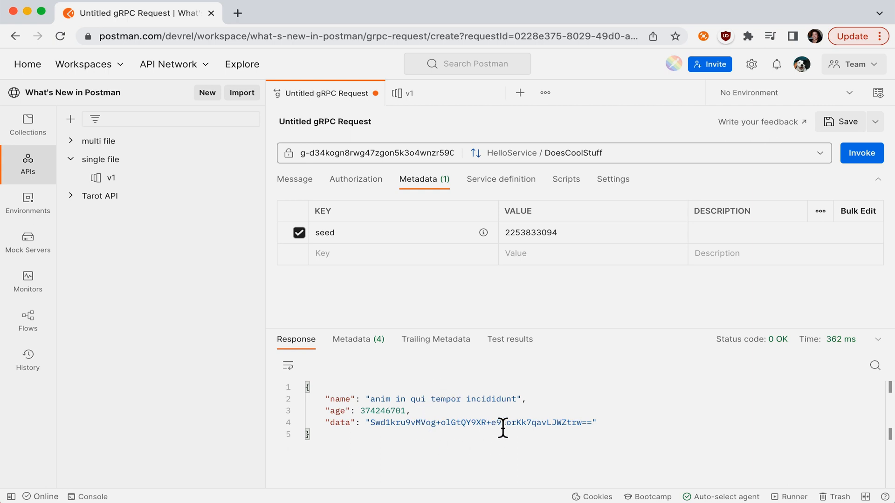
pyautogui.moveTo(494, 414)
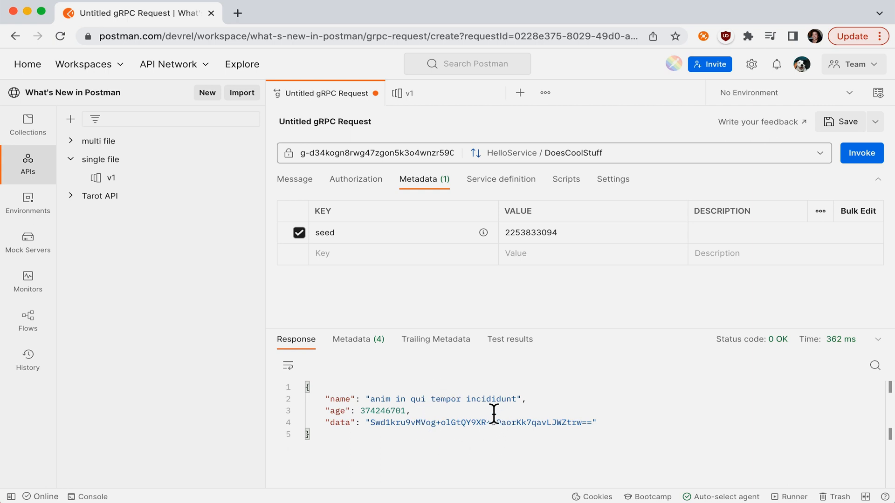
pyautogui.moveTo(639, 228)
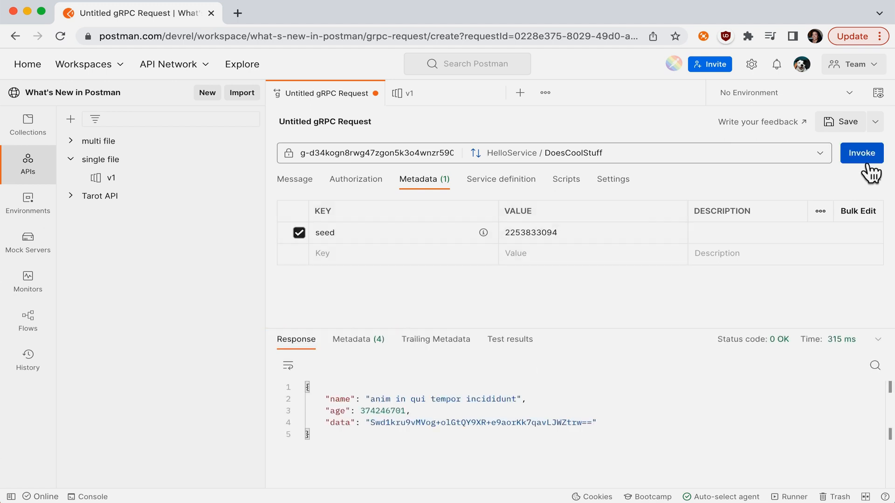
pyautogui.click(861, 153)
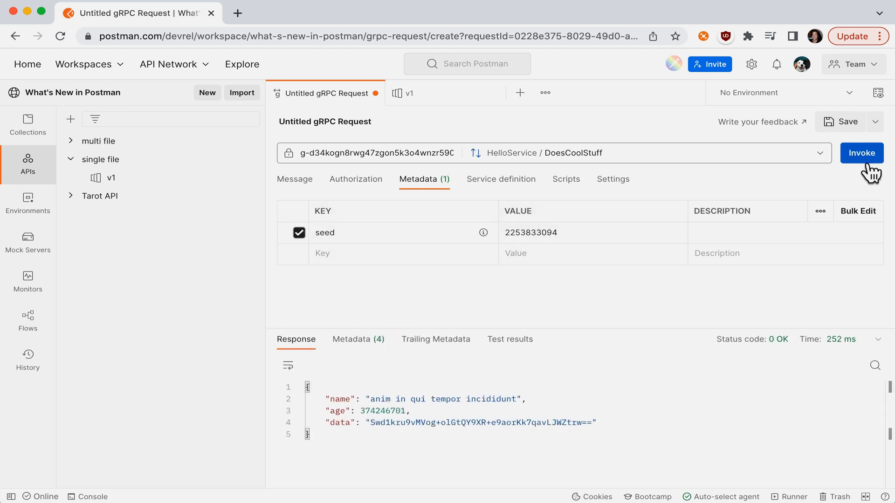
pyautogui.click(388, 152)
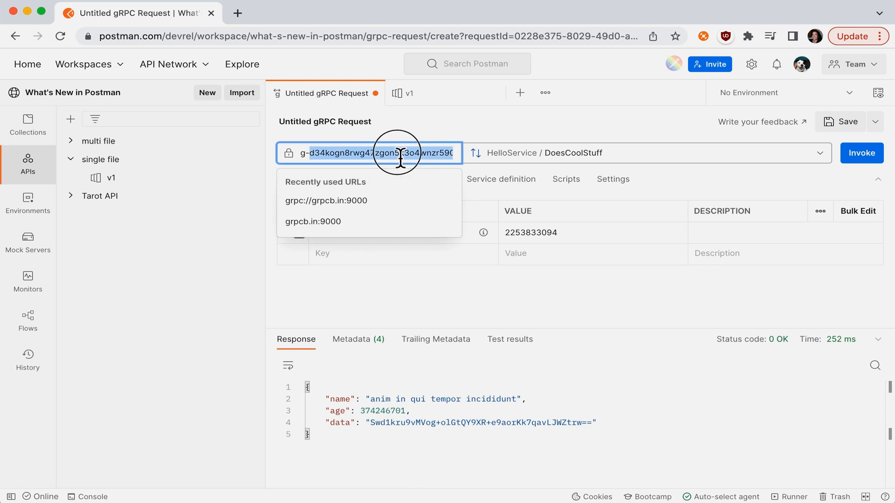